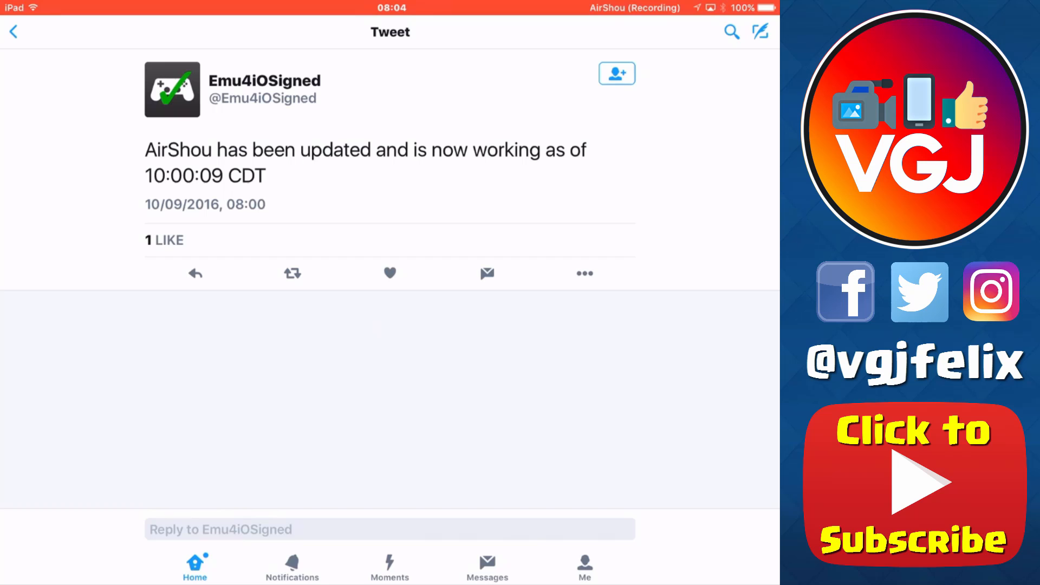
# Step: Leave the AirShou update tweet and go to the home screen
pyautogui.press('home')
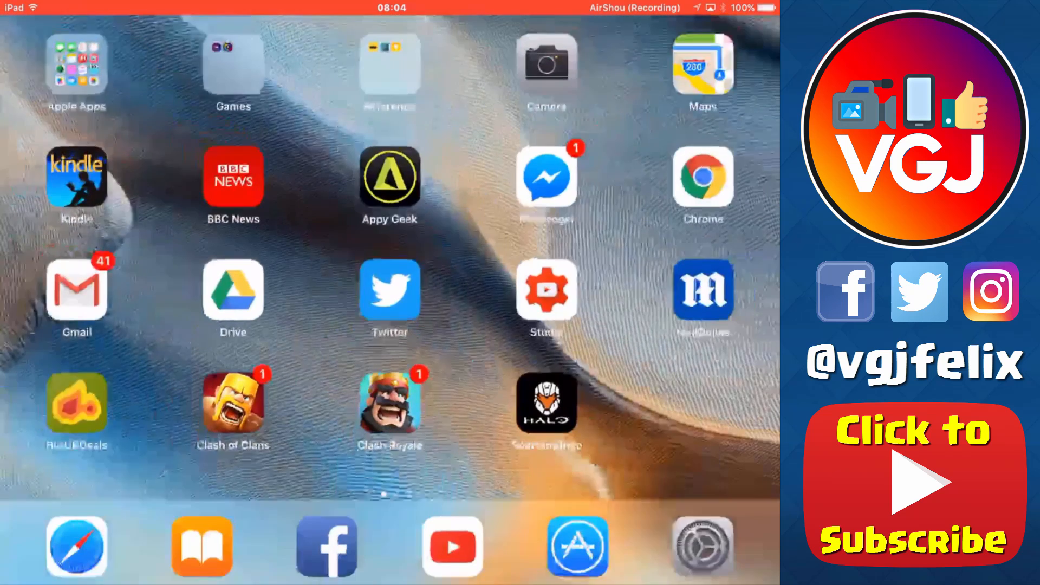
# Step: Install AirShou via Get AirShou on savagepool.com in Chrome
pyautogui.click(76, 547)
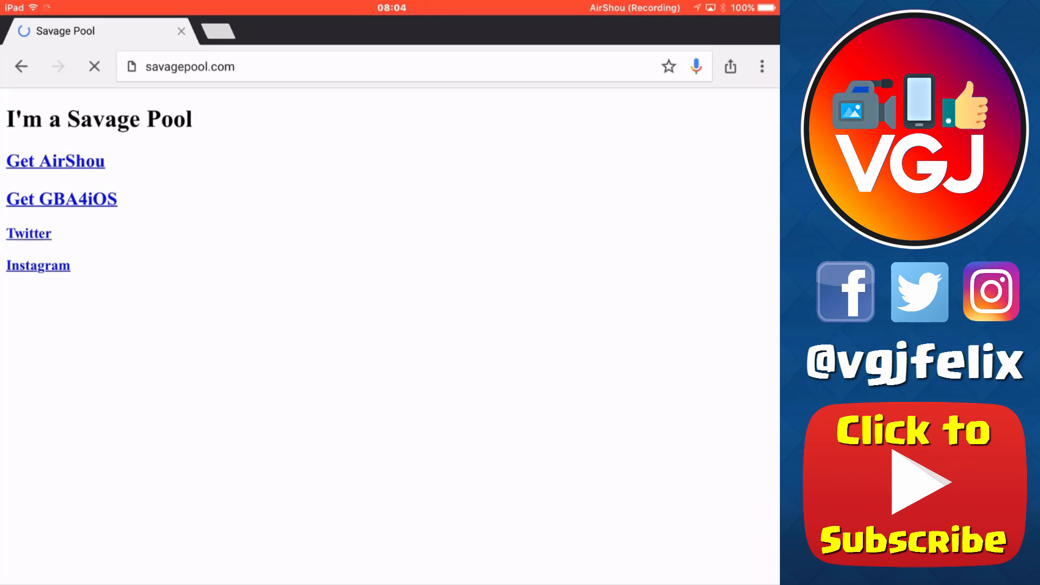
pyautogui.click(55, 162)
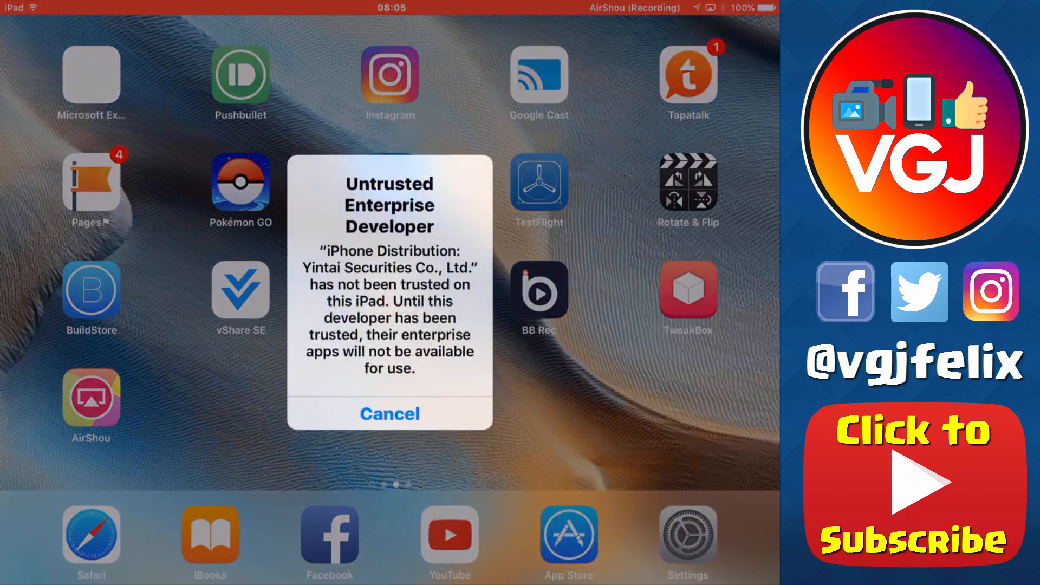
# Step: Dismiss the untrusted warning and trust the Yintai Securities Co., Ltd. profile in Settings
pyautogui.click(390, 413)
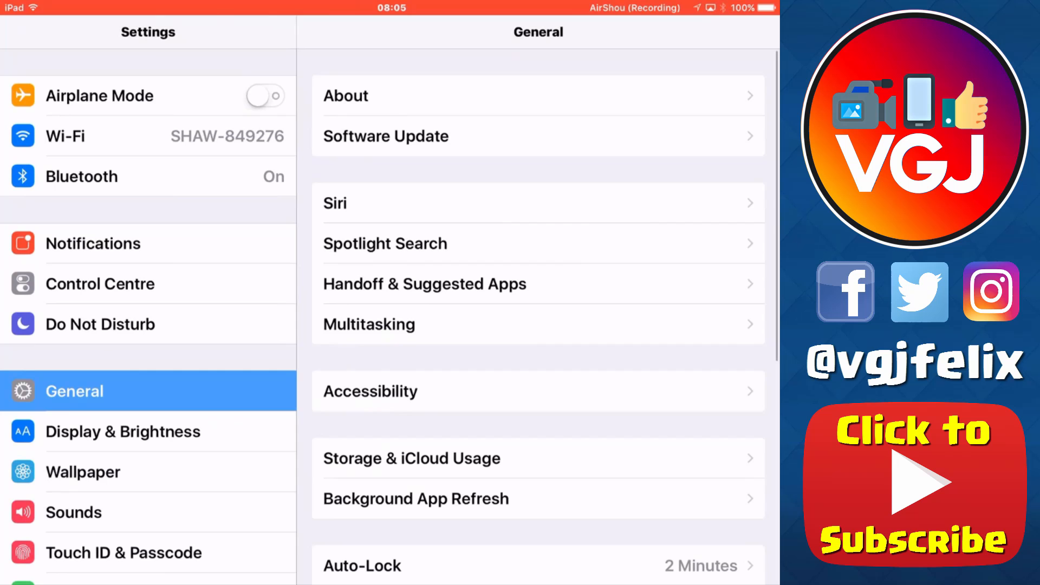
pyautogui.scroll(-3)
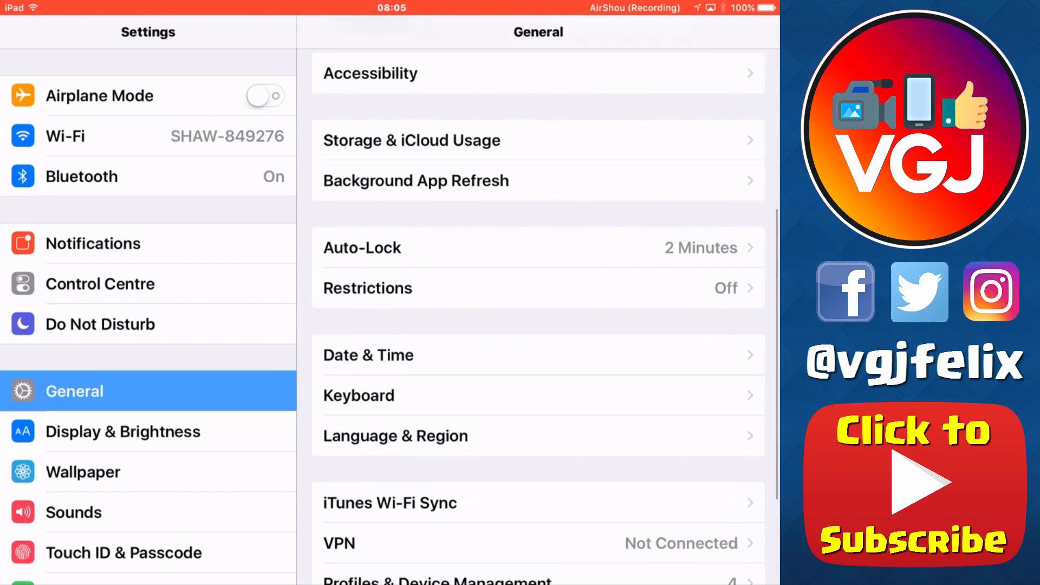
pyautogui.scroll(-3)
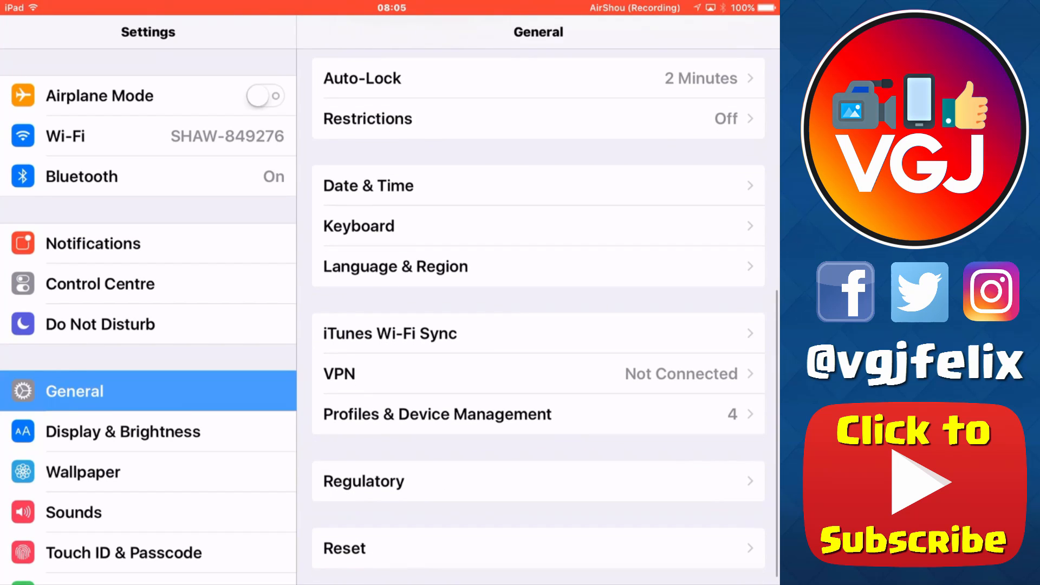
pyautogui.click(438, 414)
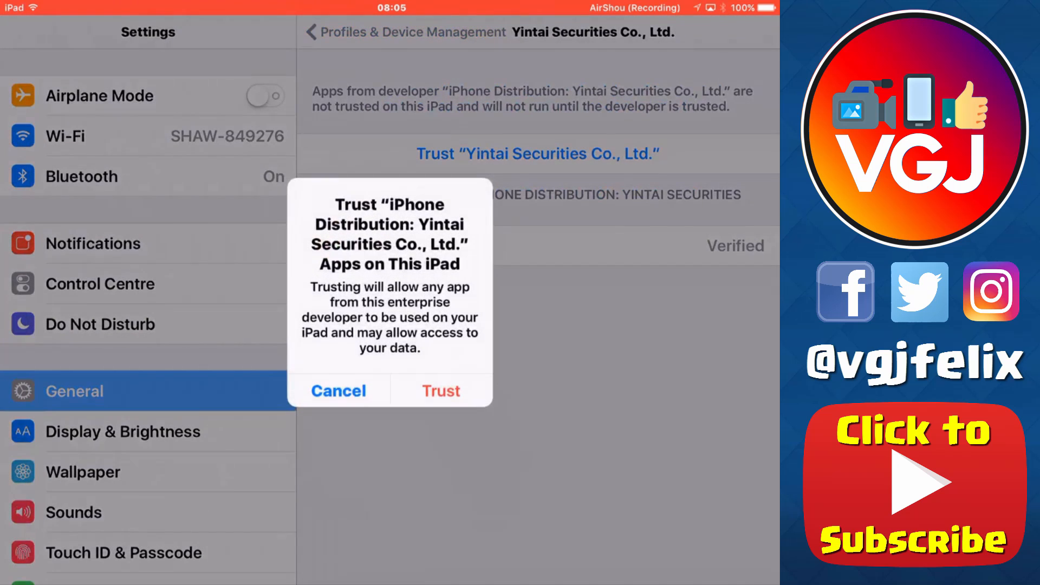
pyautogui.click(442, 390)
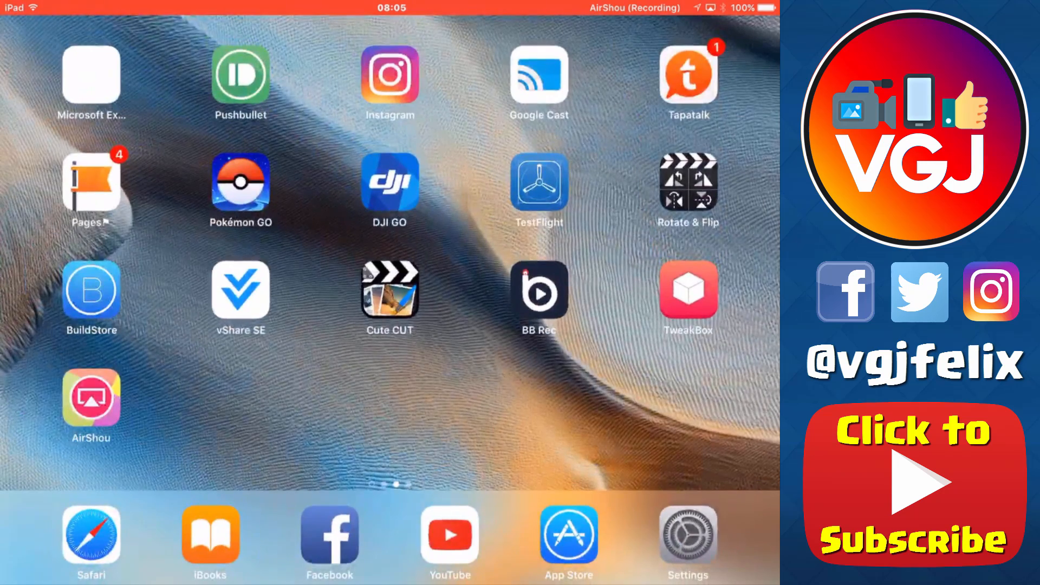
# Step: Launch AirShou and choose Don't Allow for notifications
pyautogui.click(91, 404)
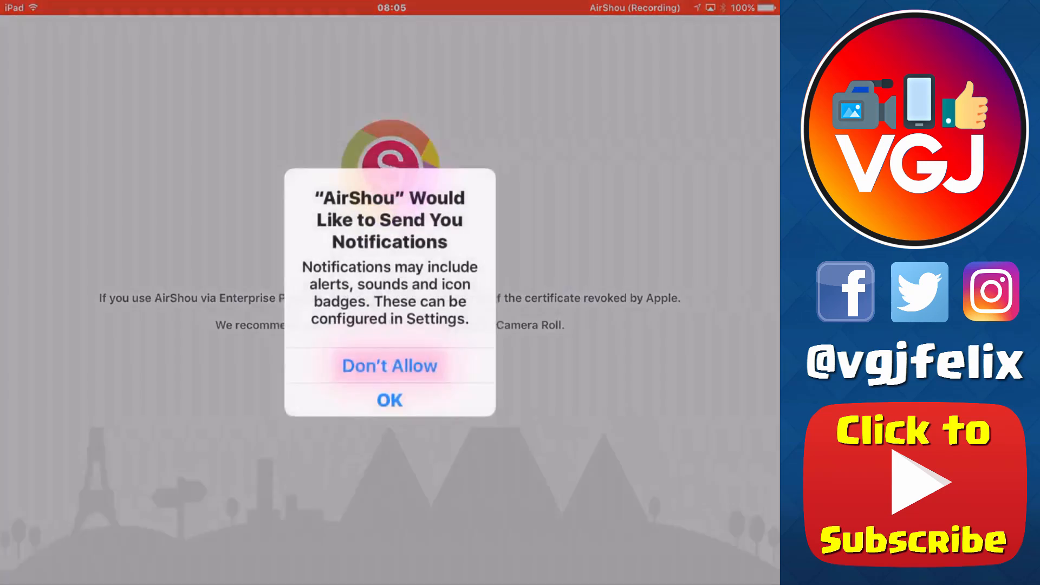
pyautogui.click(390, 399)
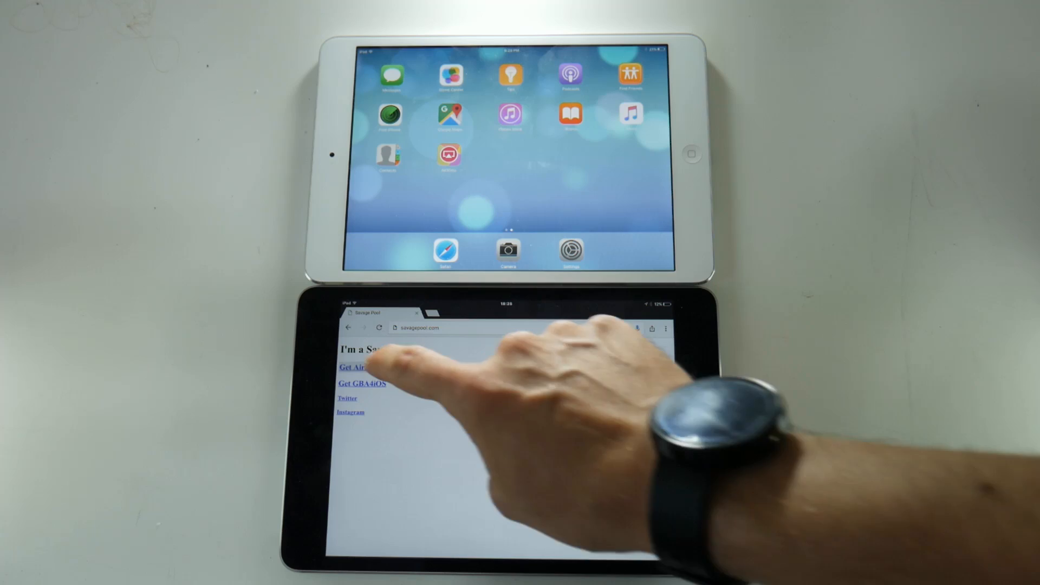
# Step: Install AirShou from savagepool.com, then dismiss the Unable to Download App error
pyautogui.click(359, 367)
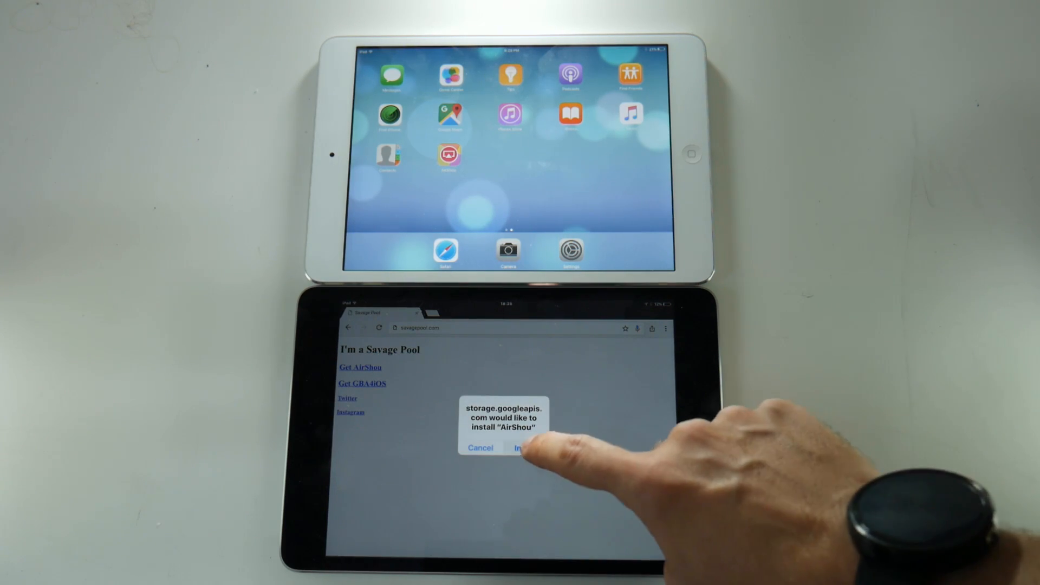
pyautogui.click(523, 448)
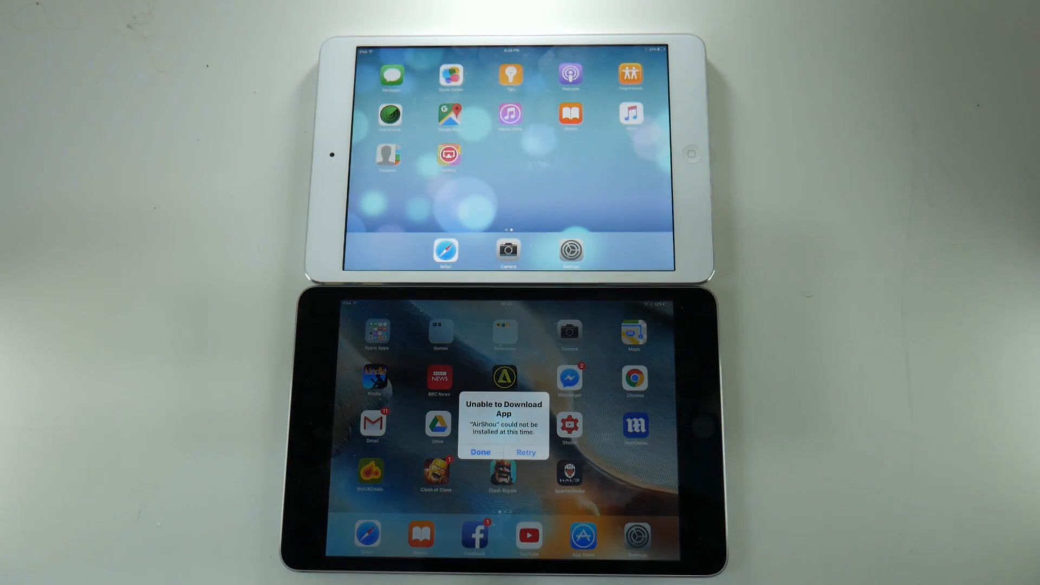
pyautogui.click(480, 452)
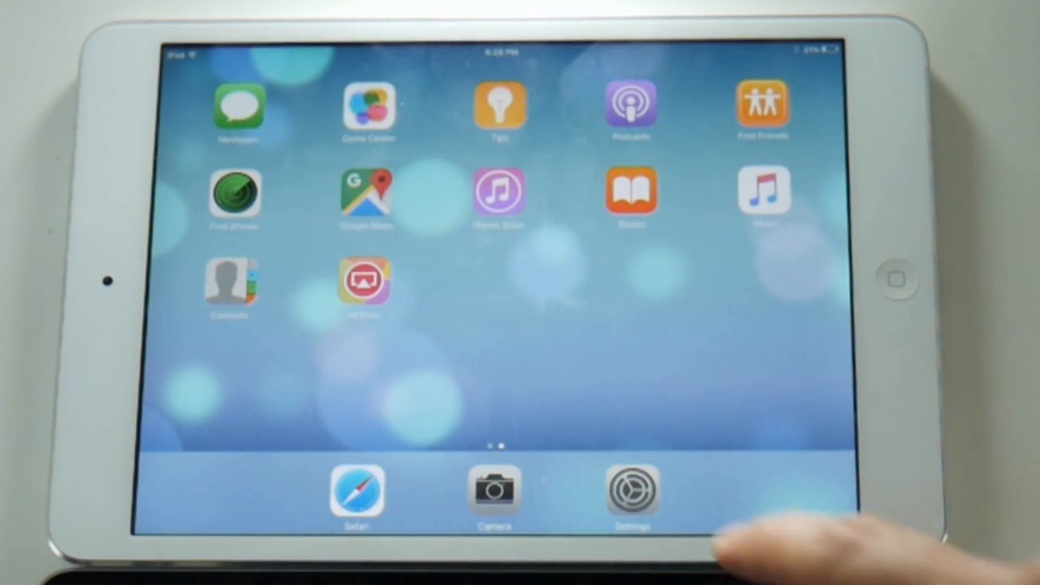
# Step: Delete AirShou from the home screen and open savagepool.com in Safari
pyautogui.click(631, 495)
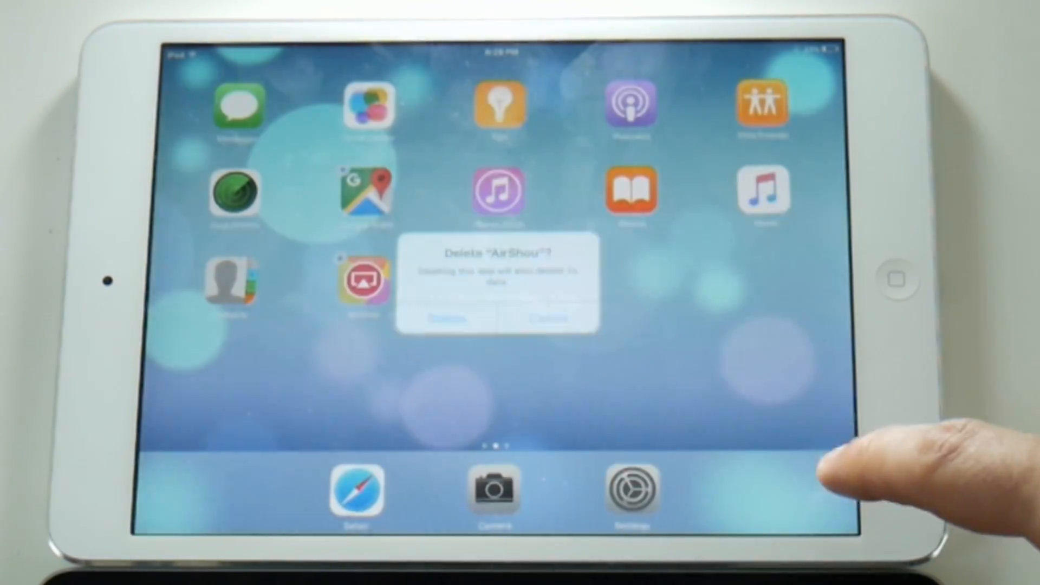
pyautogui.click(444, 319)
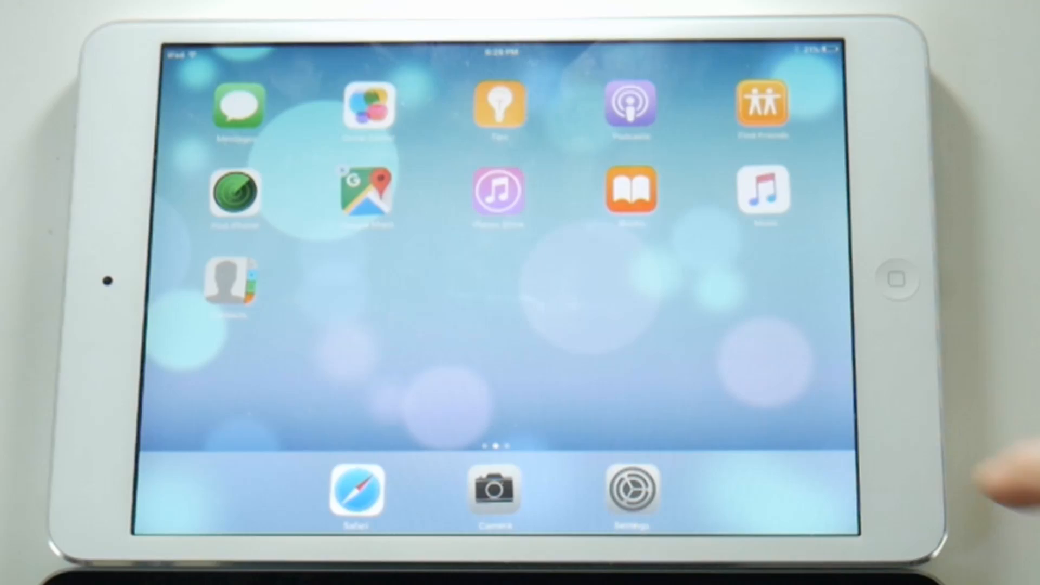
pyautogui.click(356, 490)
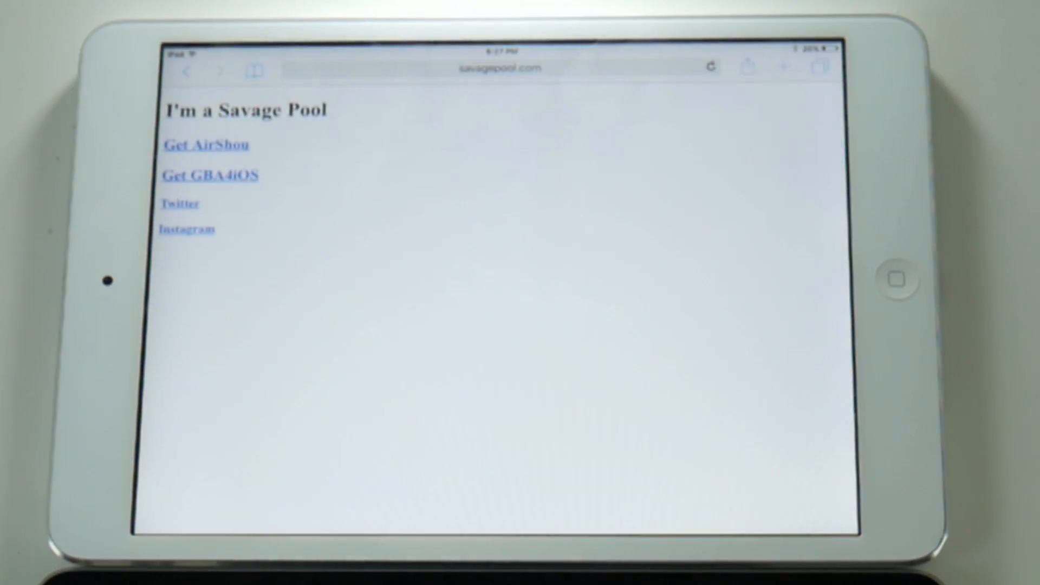
# Step: Tap Get AirShou in Safari, then dismiss the Unable to Download App error
pyautogui.click(206, 145)
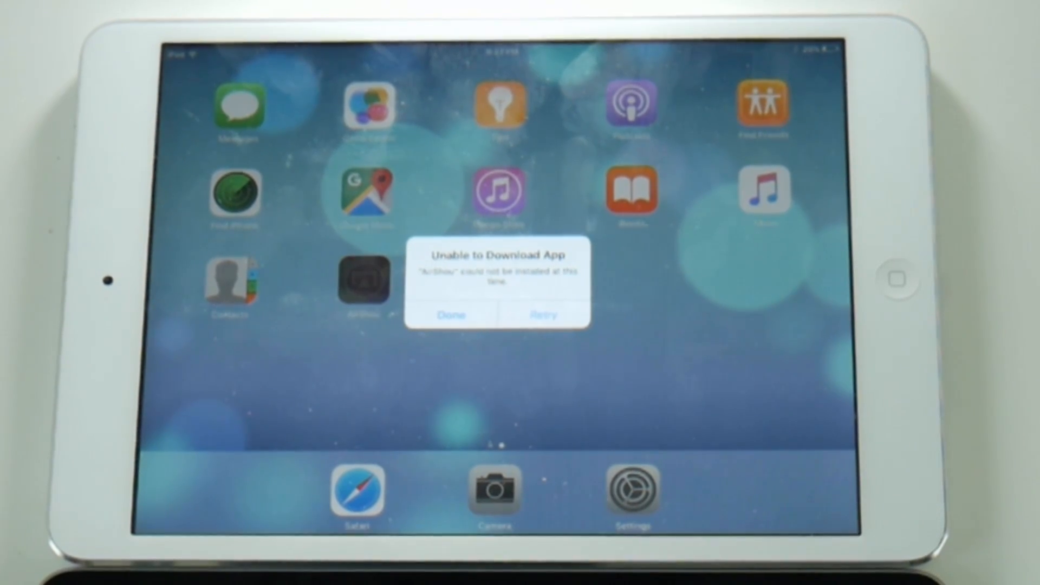
pyautogui.click(451, 315)
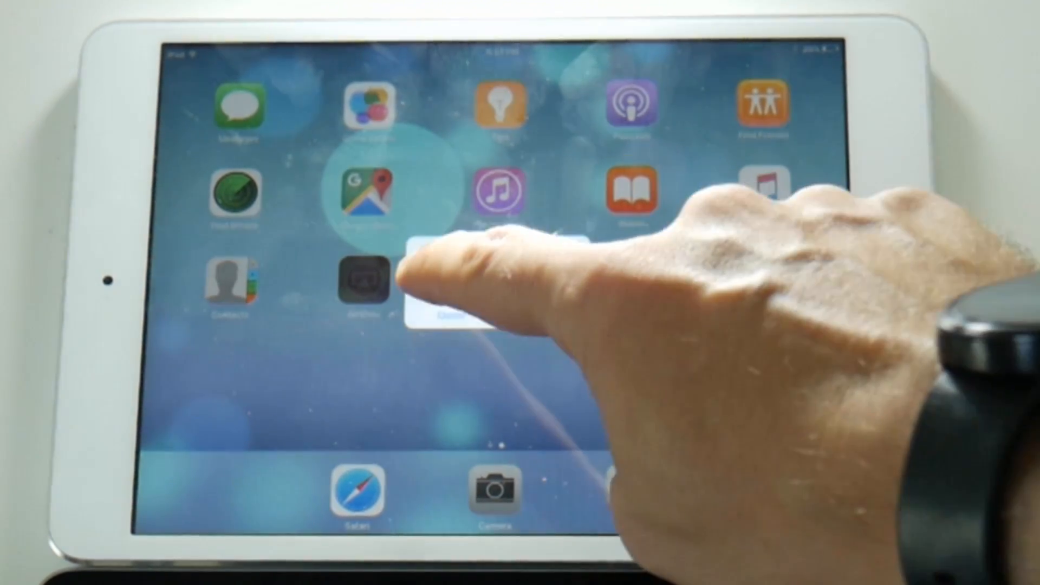